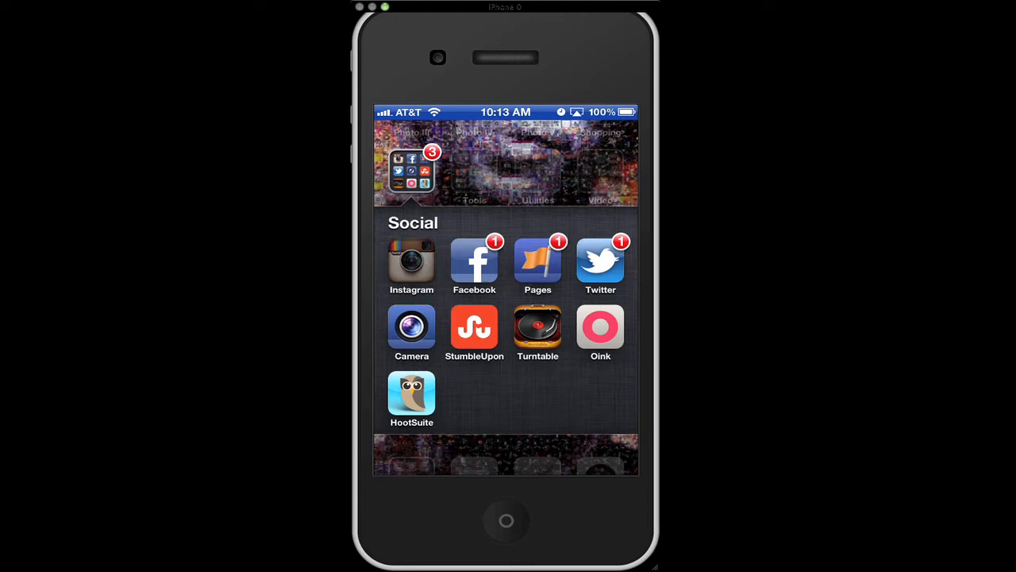
Launch Instagram, discard the old edit and pick the road-and-clouds photo for a new post.
left_click(412, 262)
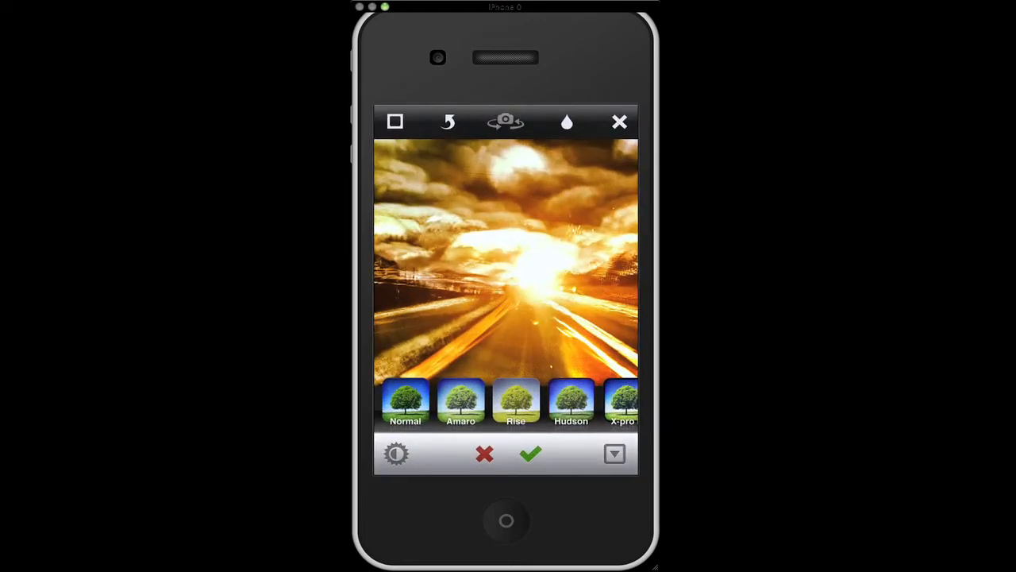
left_click(530, 454)
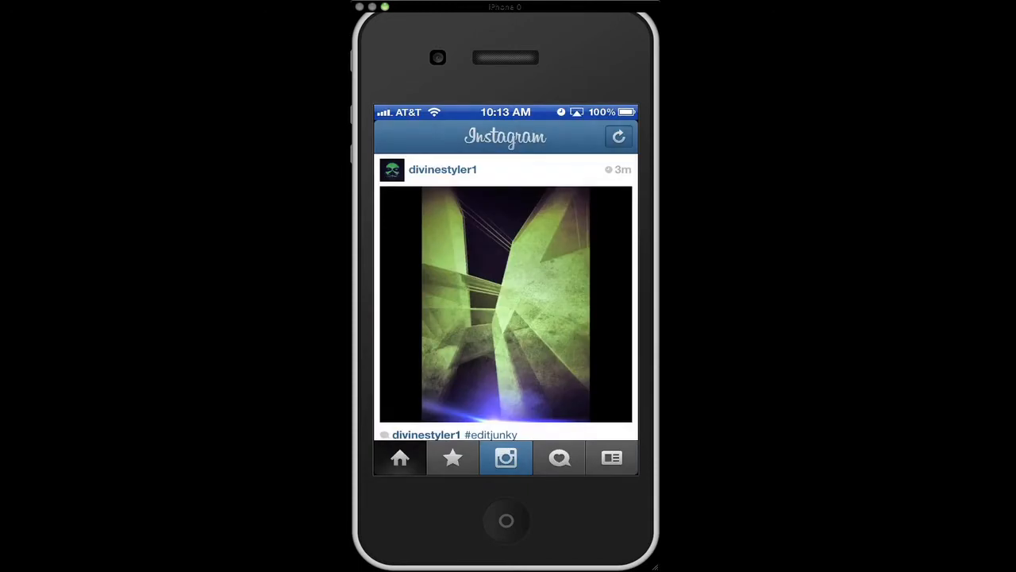
left_click(505, 457)
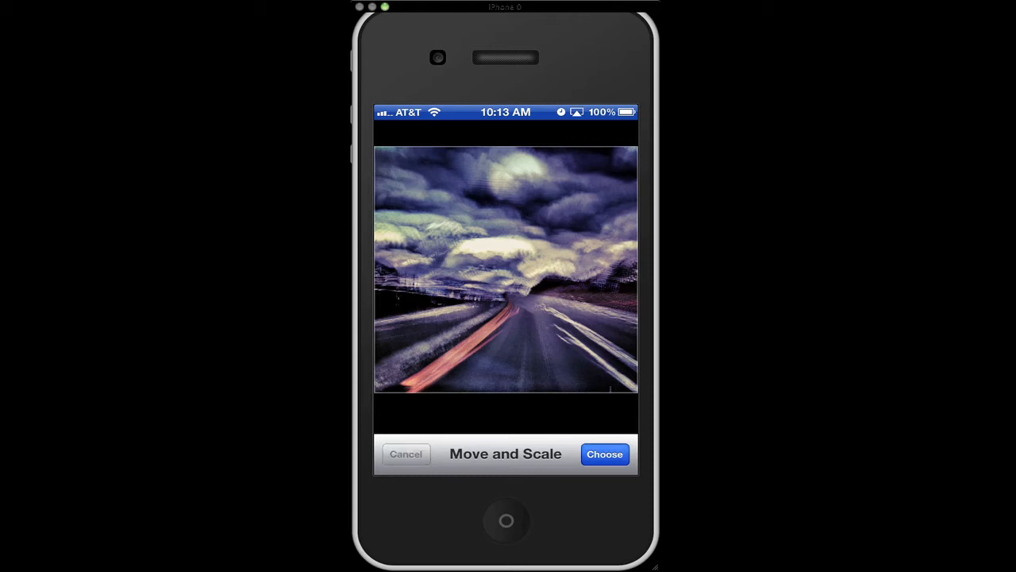
Accept the square crop and preview a couple of filters from the far end of the tray.
left_click(603, 454)
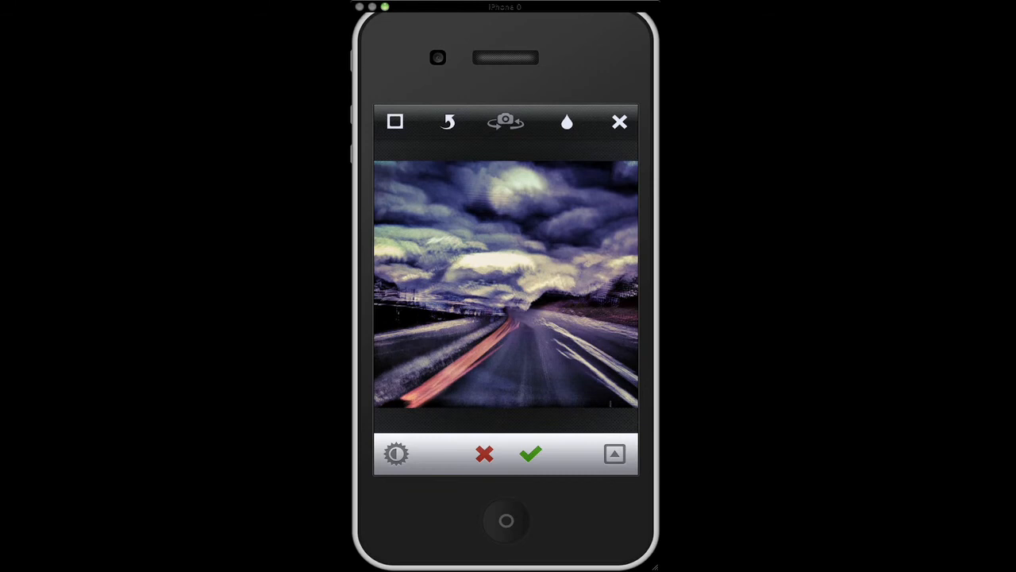
left_click(615, 455)
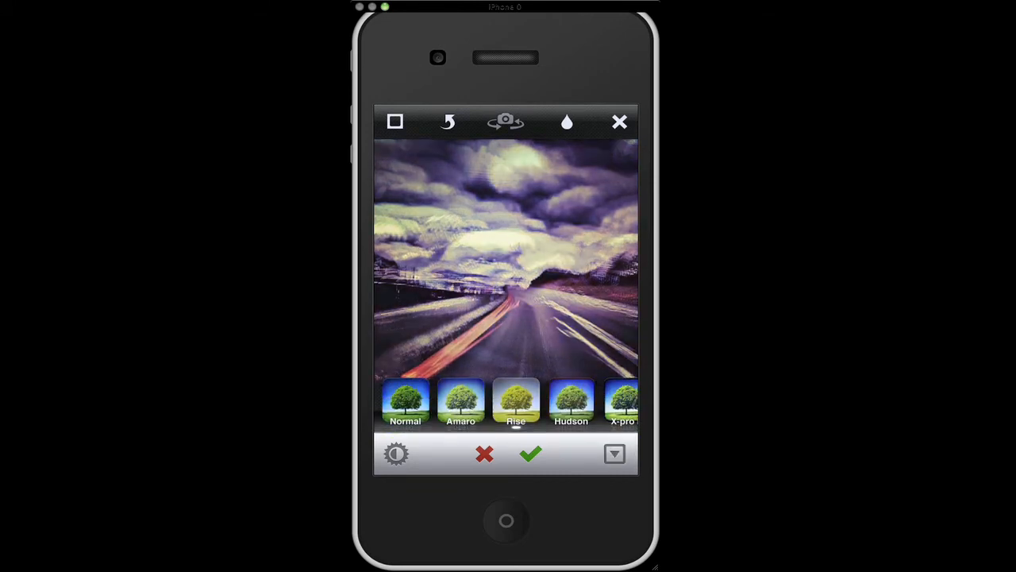
scroll("left", 3)
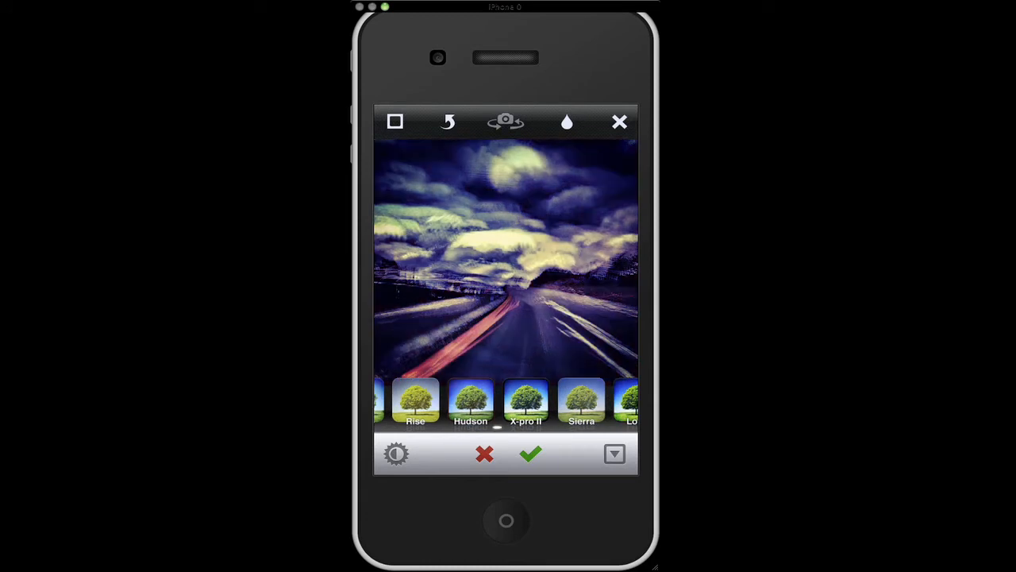
scroll("left", 3)
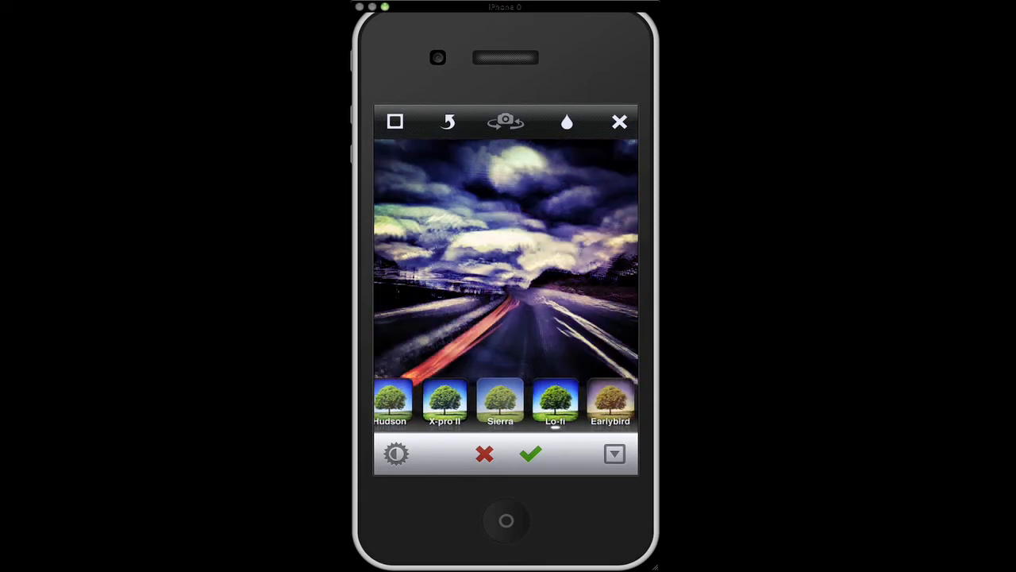
scroll("left", 3)
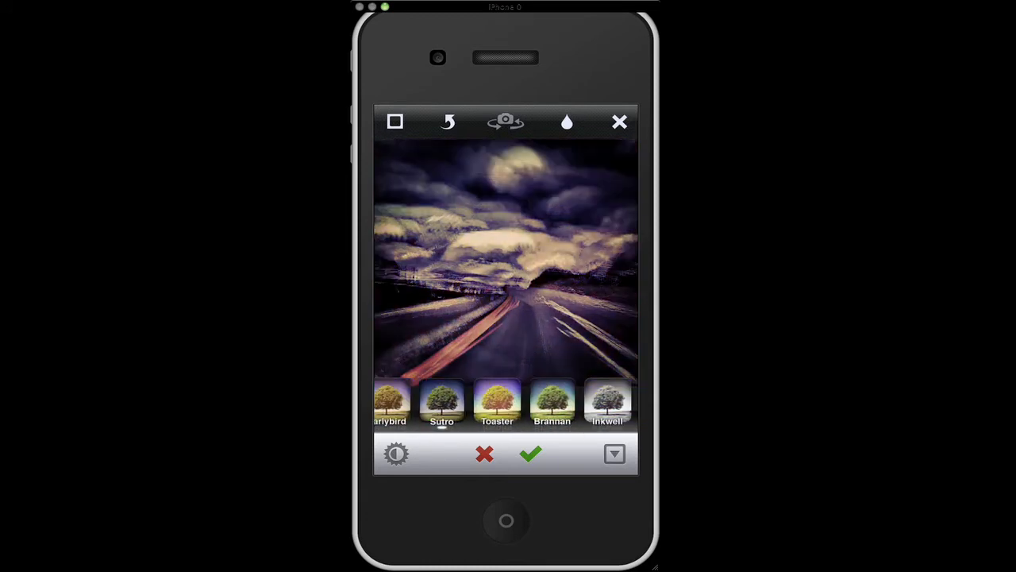
left_click(607, 400)
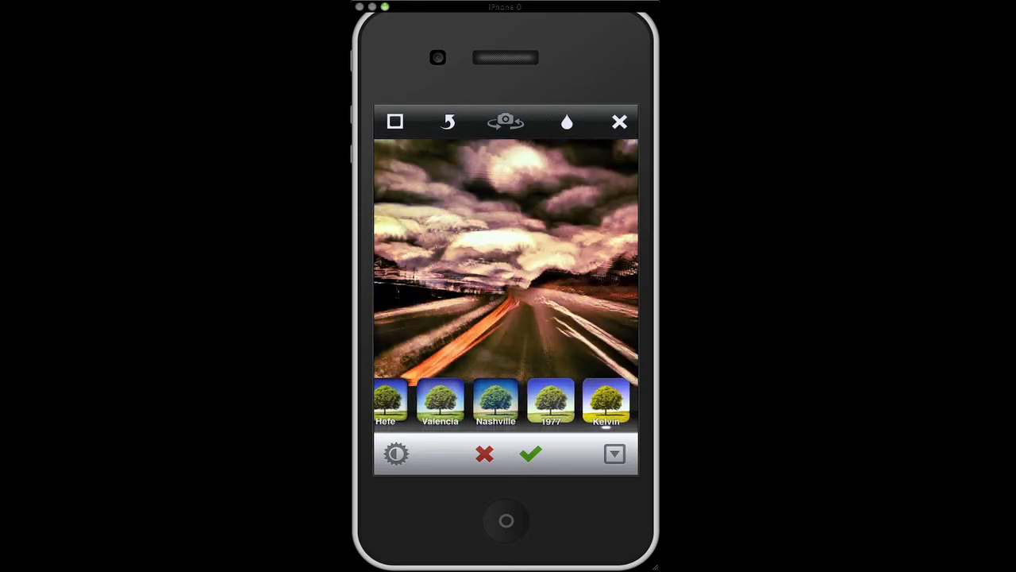
scroll("left", 3)
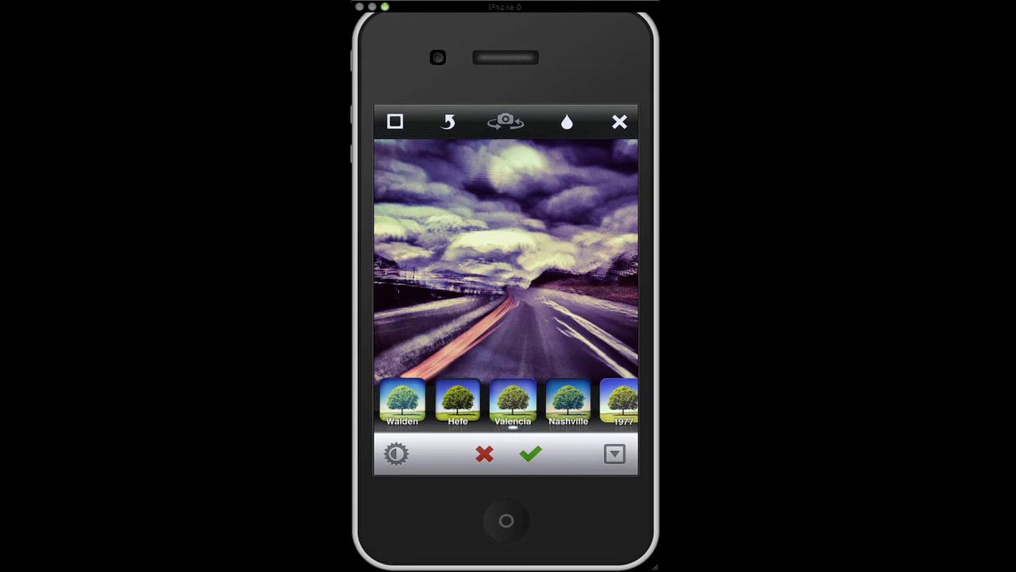
left_click(457, 400)
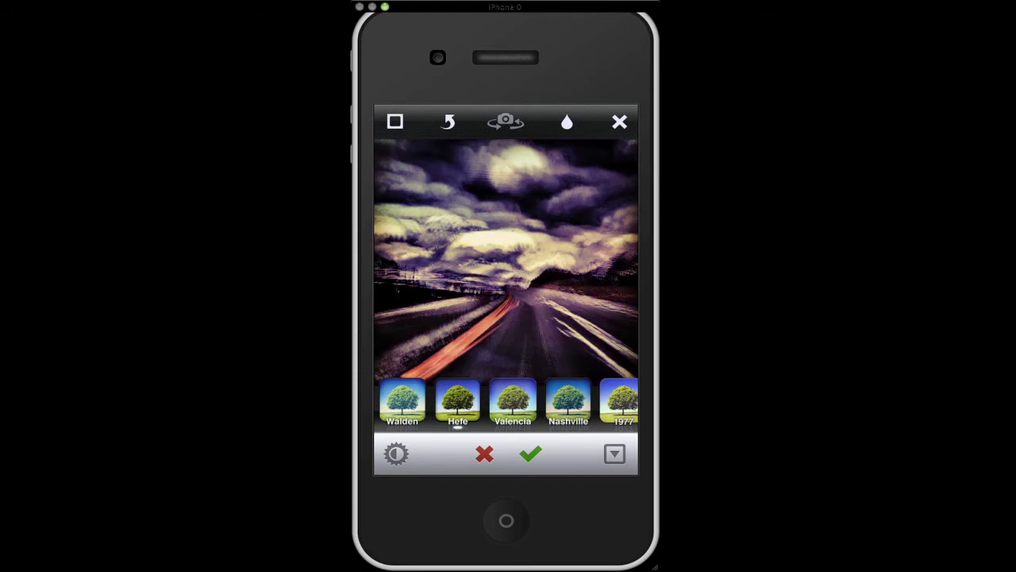
Preview Rise and Hudson, return to Normal, then add a border frame.
scroll("right", 3)
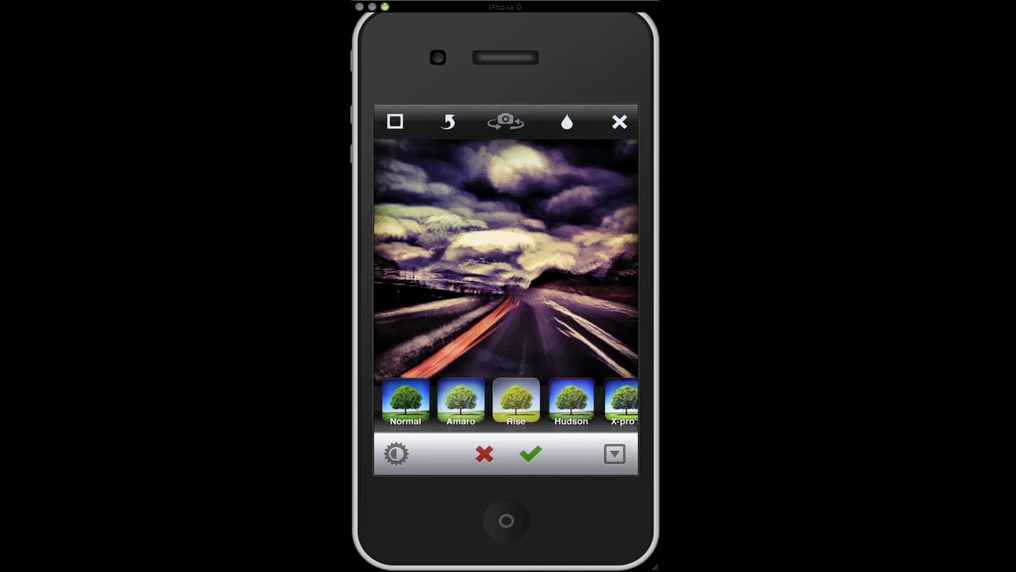
left_click(514, 400)
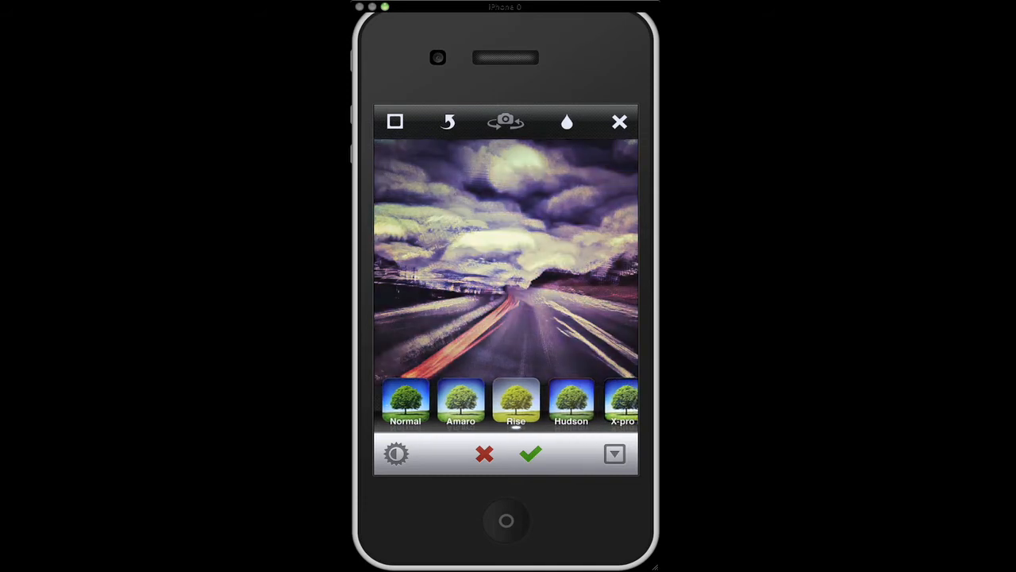
left_click(572, 400)
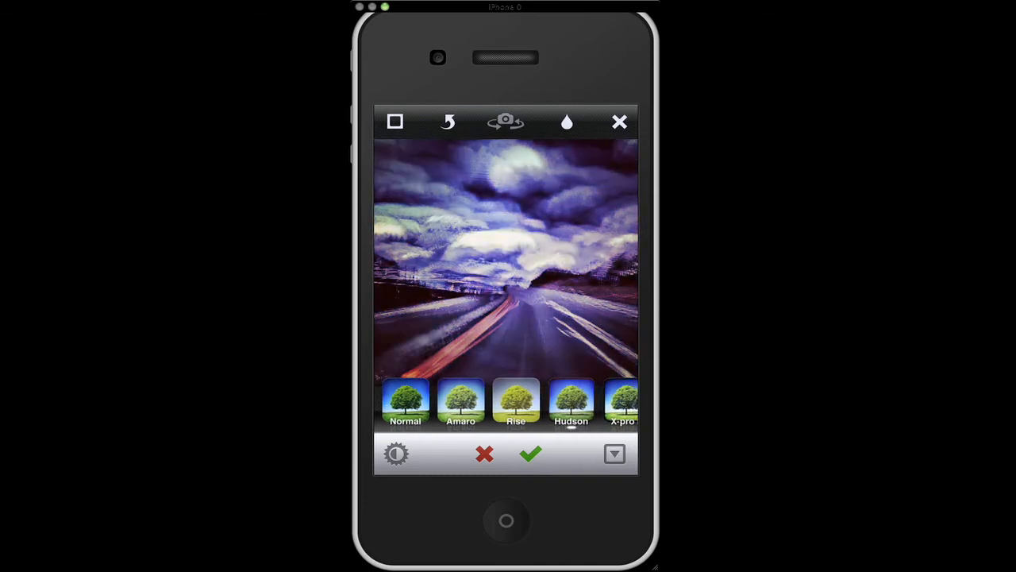
left_click(406, 401)
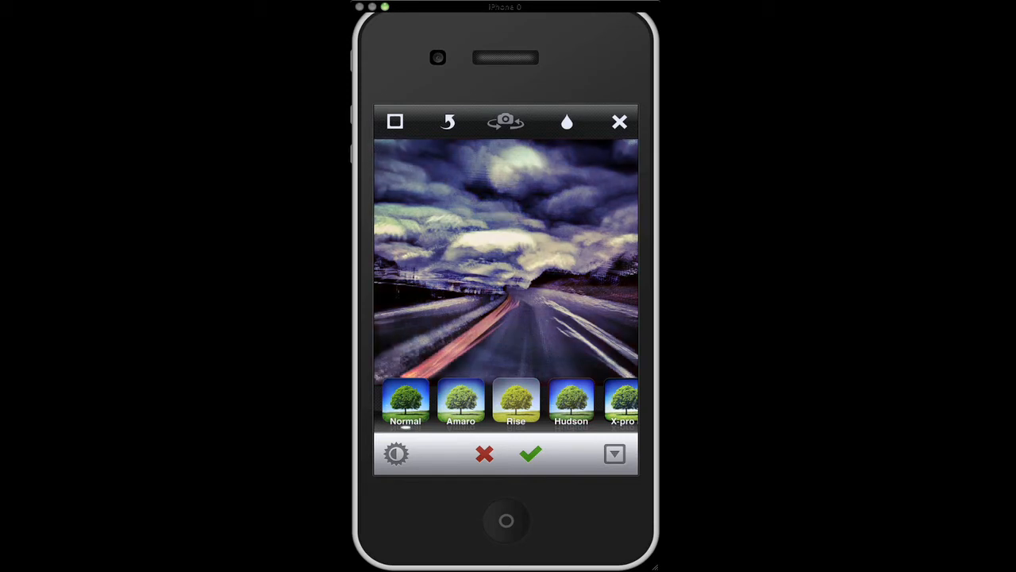
left_click(396, 121)
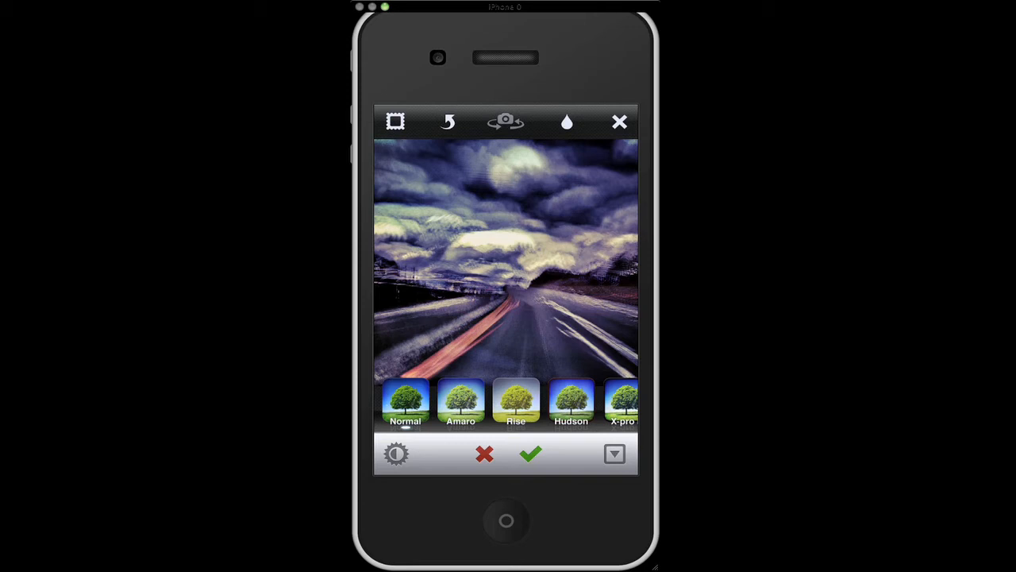
Remove the border again and apply Lux auto-enhance to the photo.
left_click(461, 400)
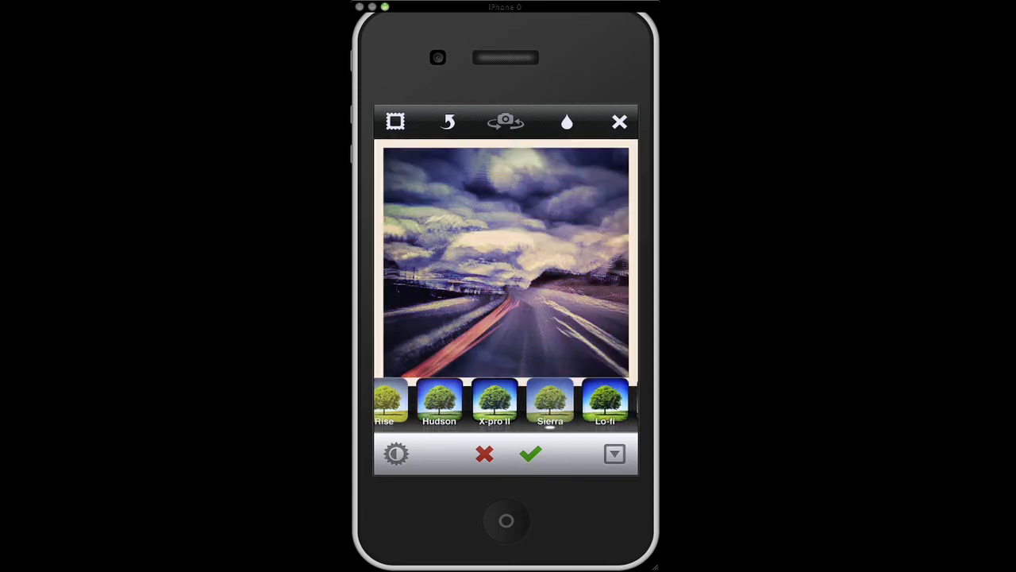
left_click(395, 121)
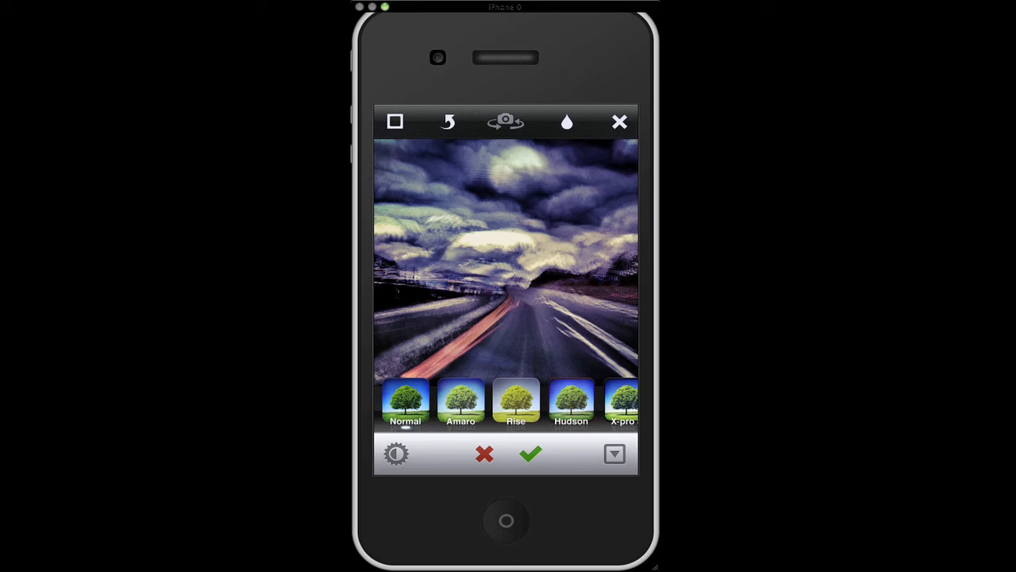
left_click(397, 454)
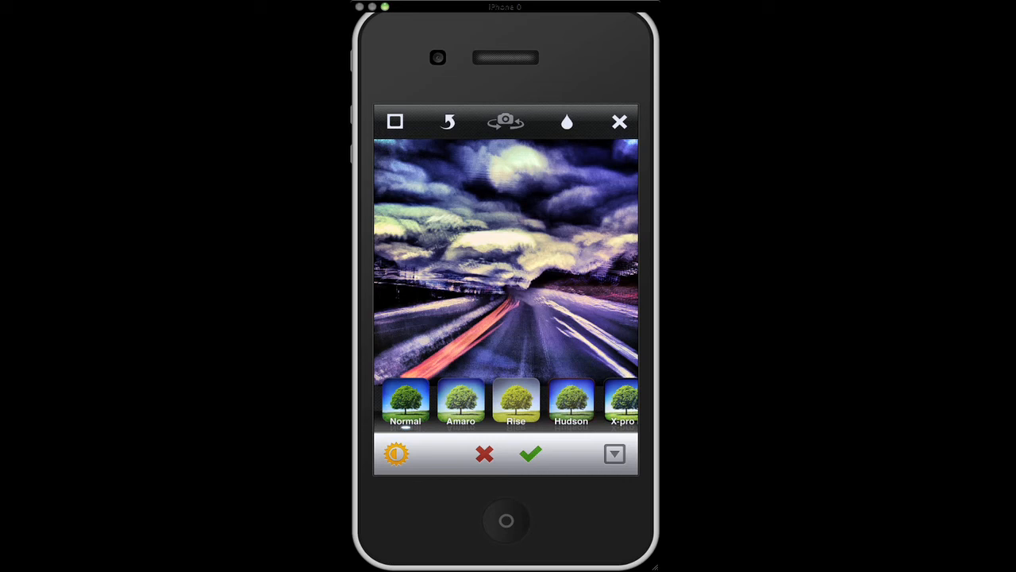
Compare Lux off and on, keep it on, and confirm the photo to reach the sharing screen.
left_click(396, 454)
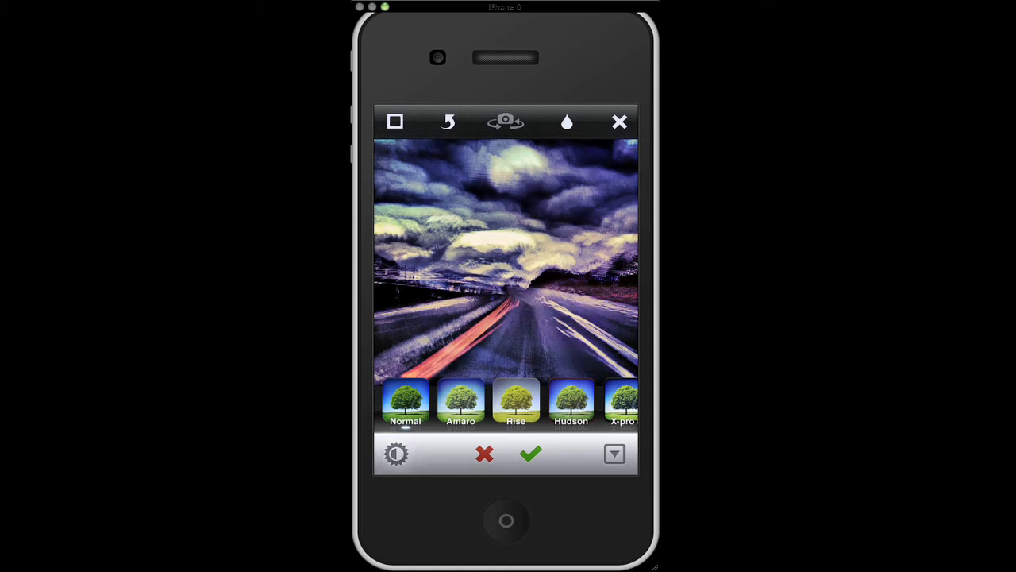
left_click(397, 454)
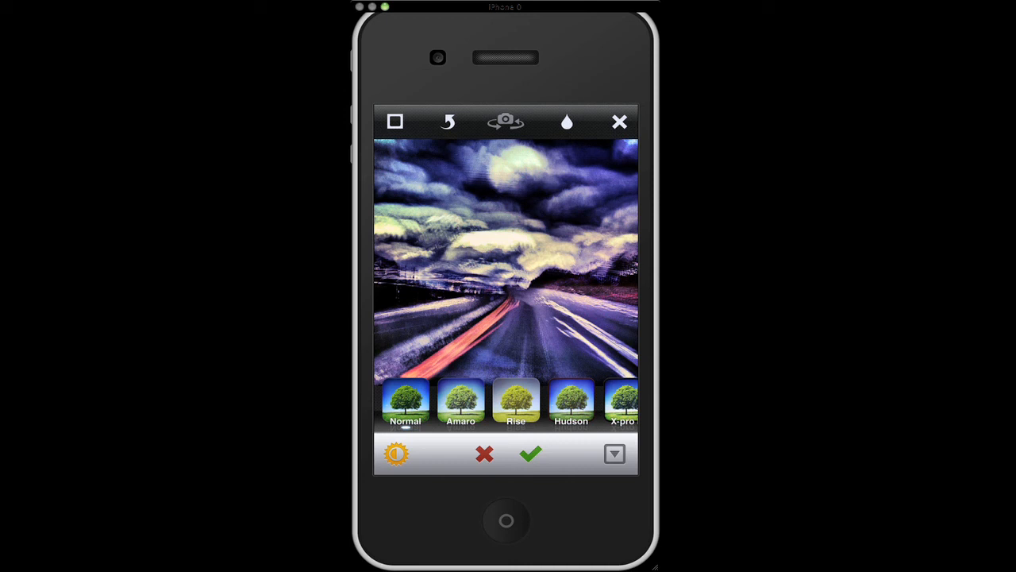
left_click(615, 454)
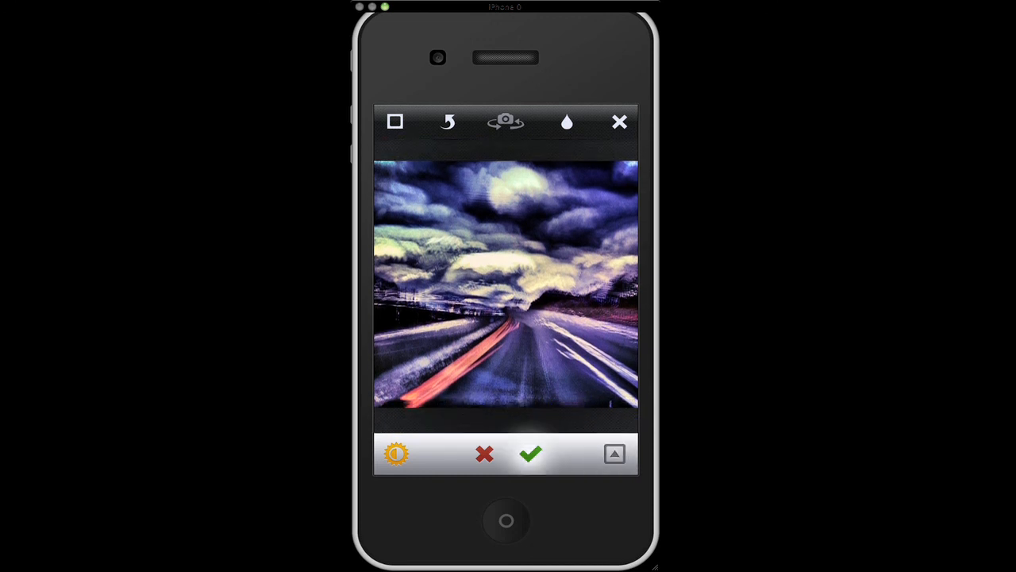
left_click(530, 454)
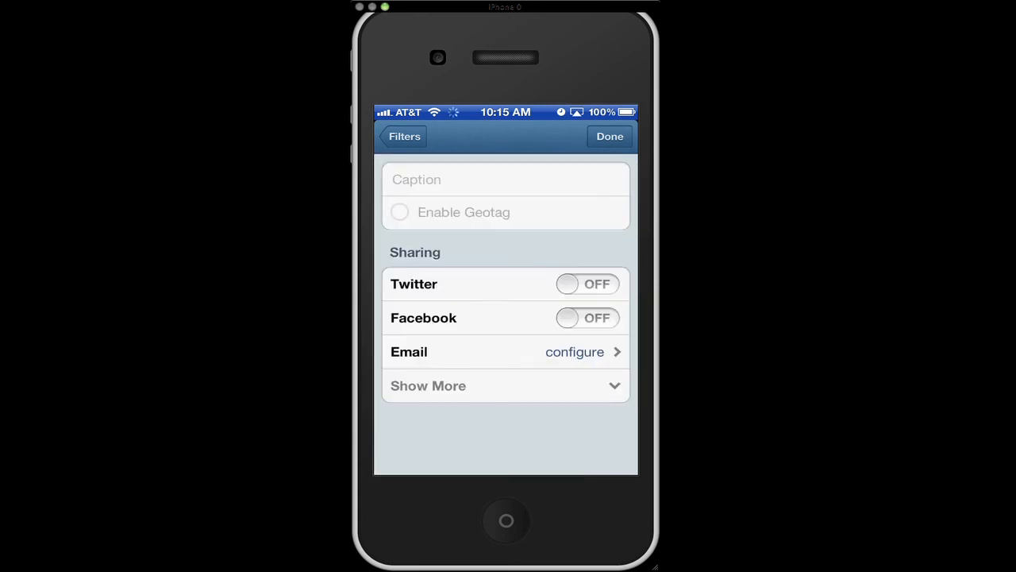